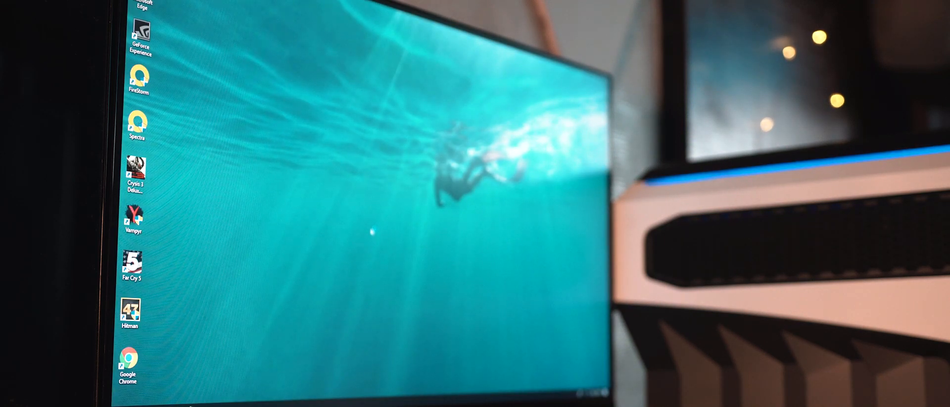
Step: Launch ZOTAC FireStorm from its desktop shortcut to show the GPU monitoring dashboard
double_click(138, 77)
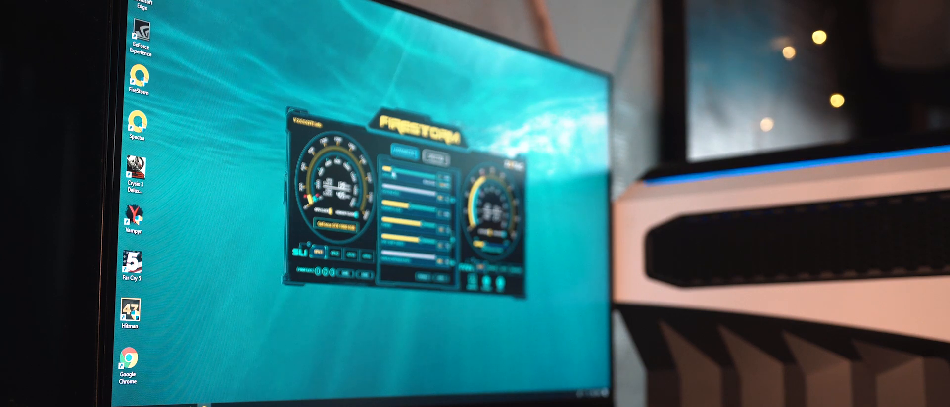